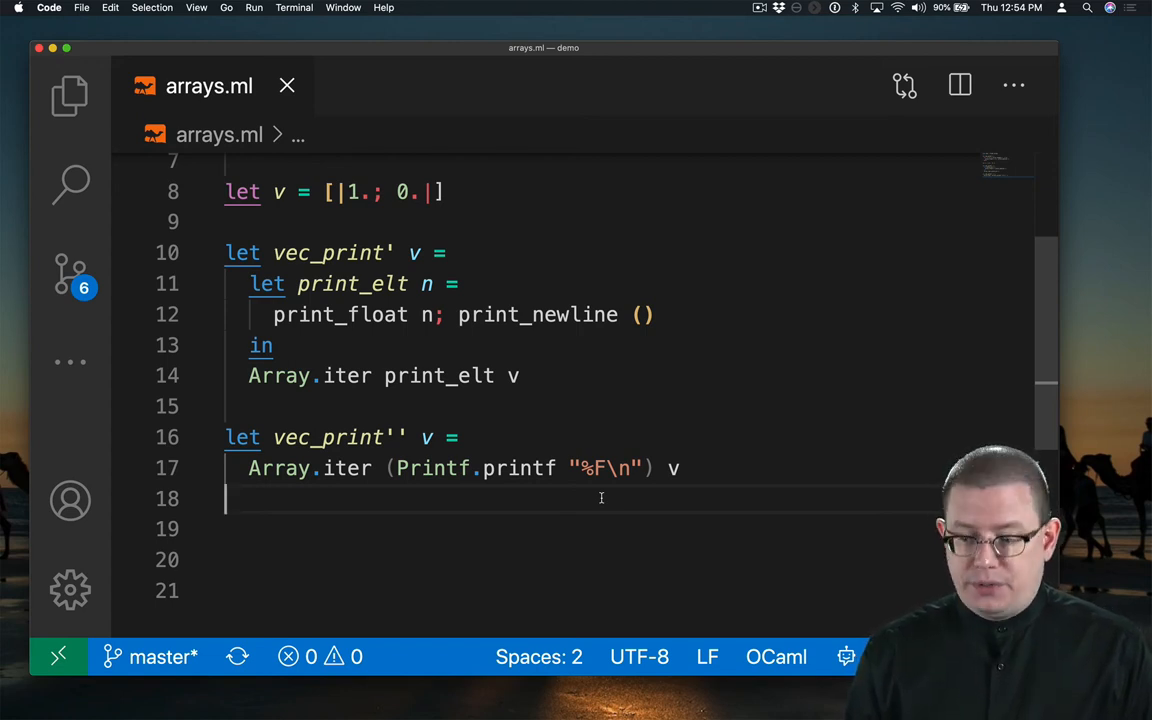
# - Write a documented let vec_add v1 v2 stub with example [|1.; 2.|] and body assert false
pyautogui.write('let vec_dd')
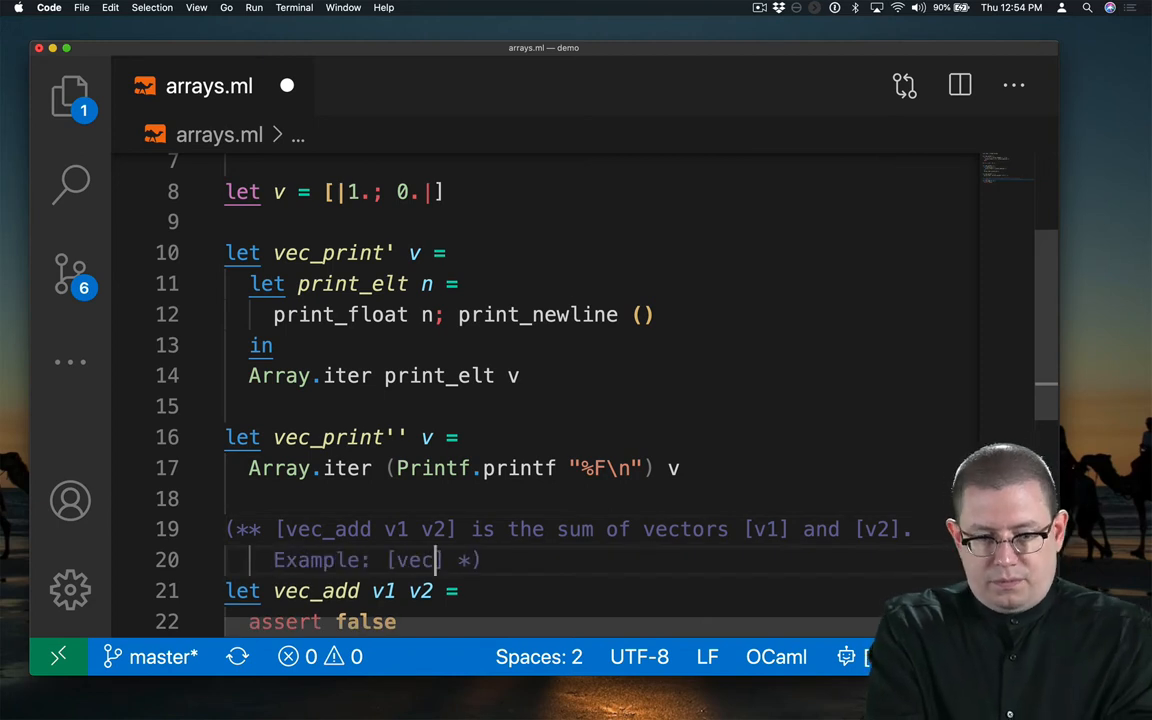
pyautogui.write('_add [|1.; 2.|] [|3.; 4.|]]')
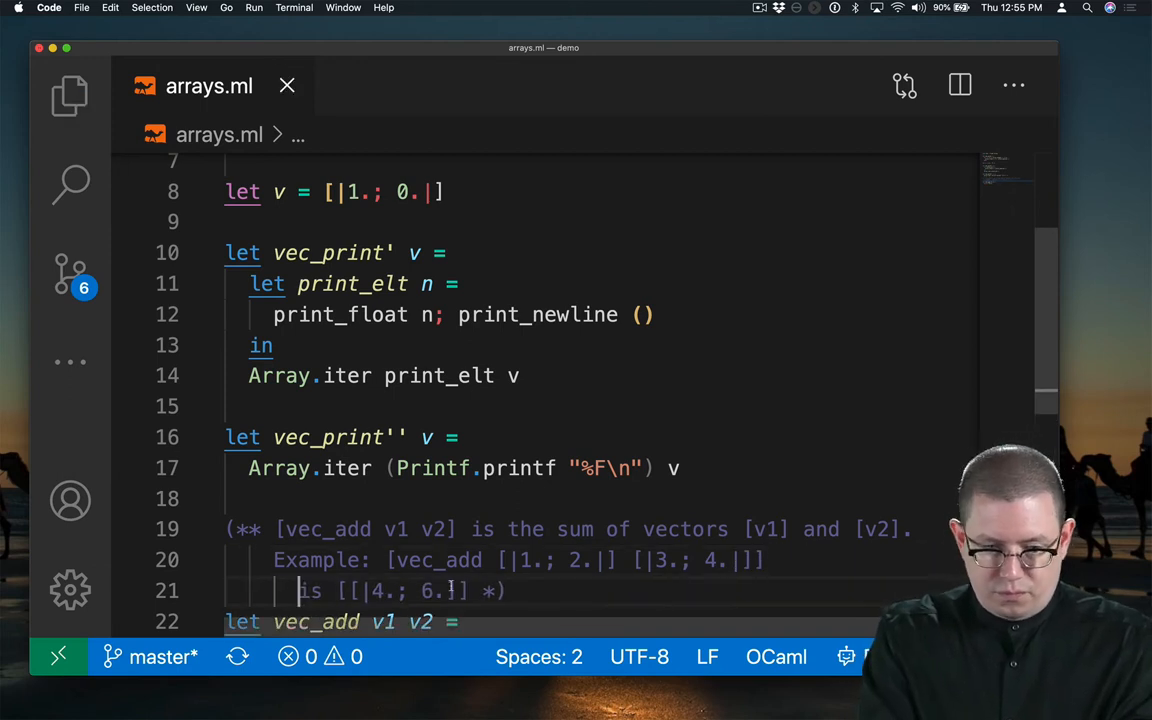
pyautogui.write('assert false')
pyautogui.write('for i = 0 to len do')
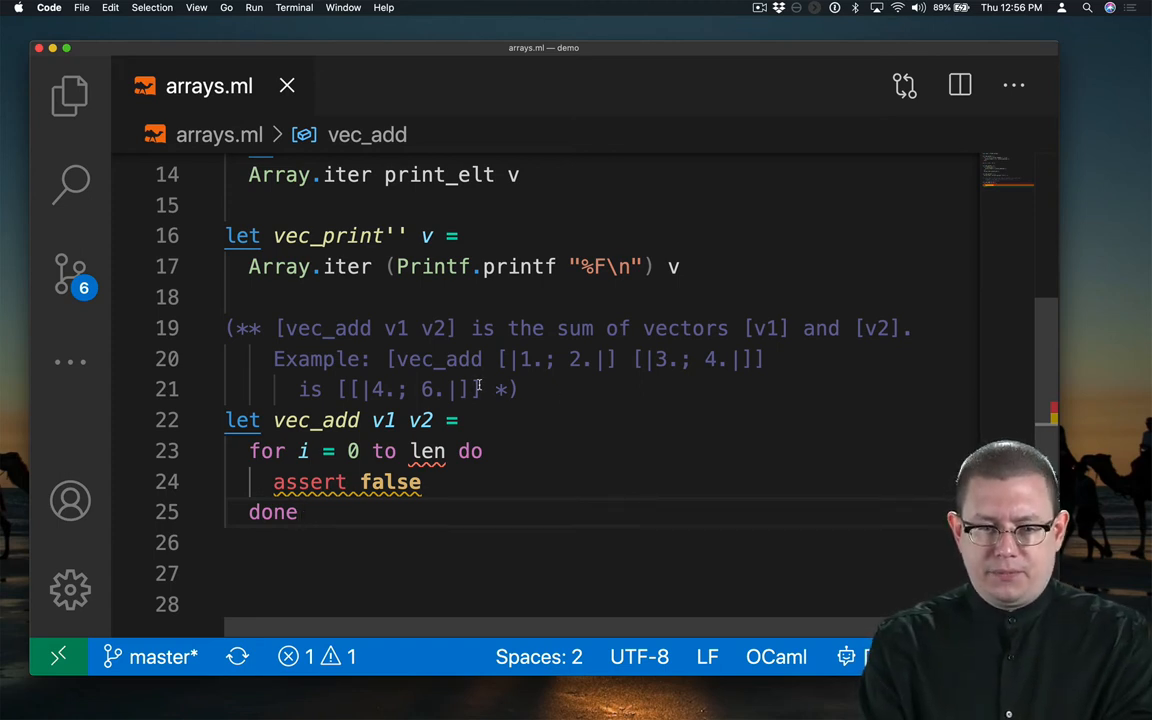
# - Note the same-length requirement and bind len1, len2 to Array.length v1, Array.length v2
pyautogui.write('Requires: [v1] and [v2] have thhe same length. *)')
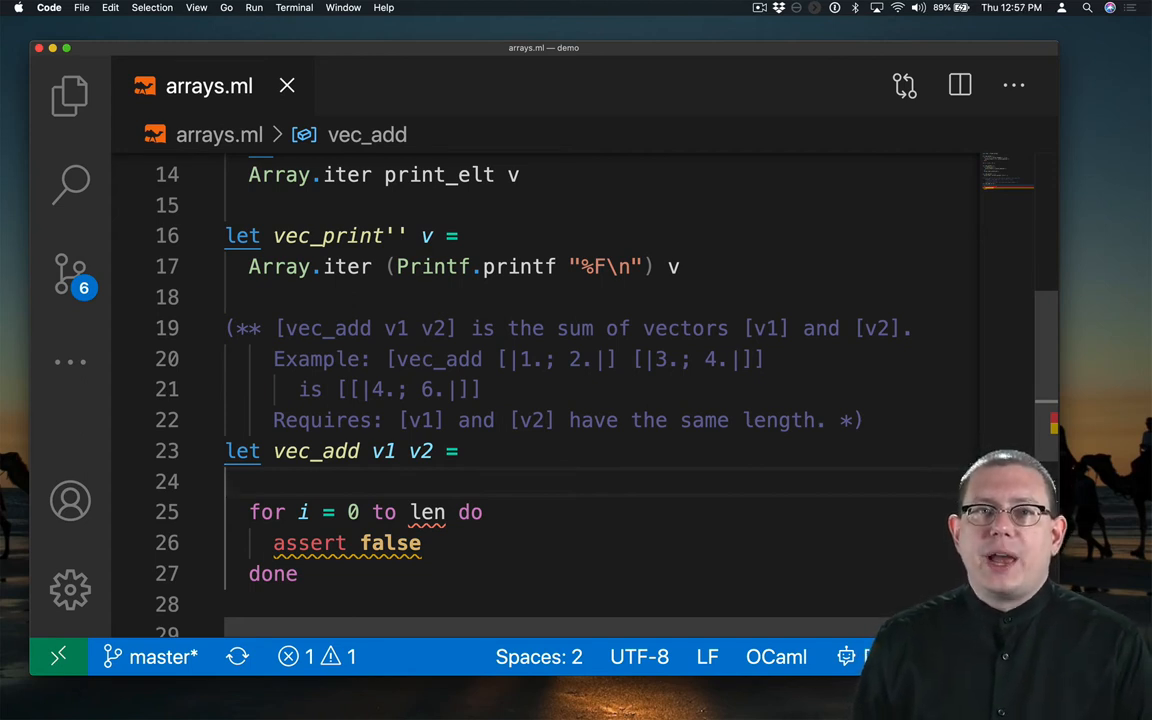
pyautogui.write('let len1, l')
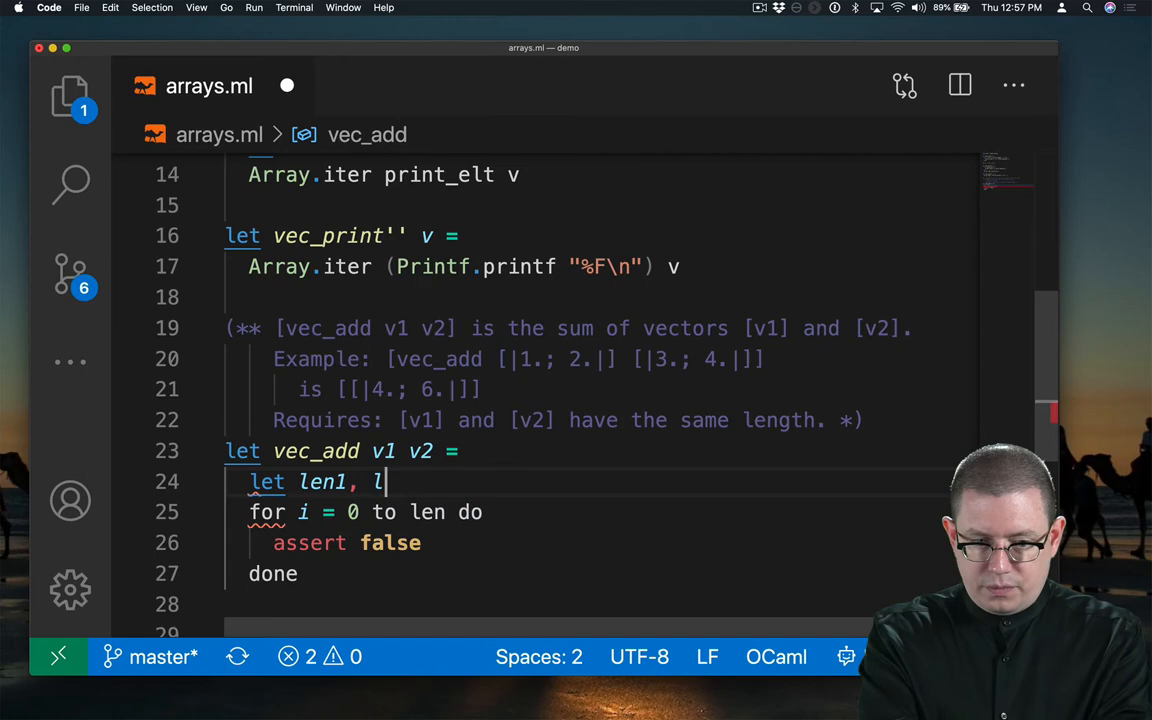
pyautogui.write('en2 = Array.length v1, Array.length v2 in')
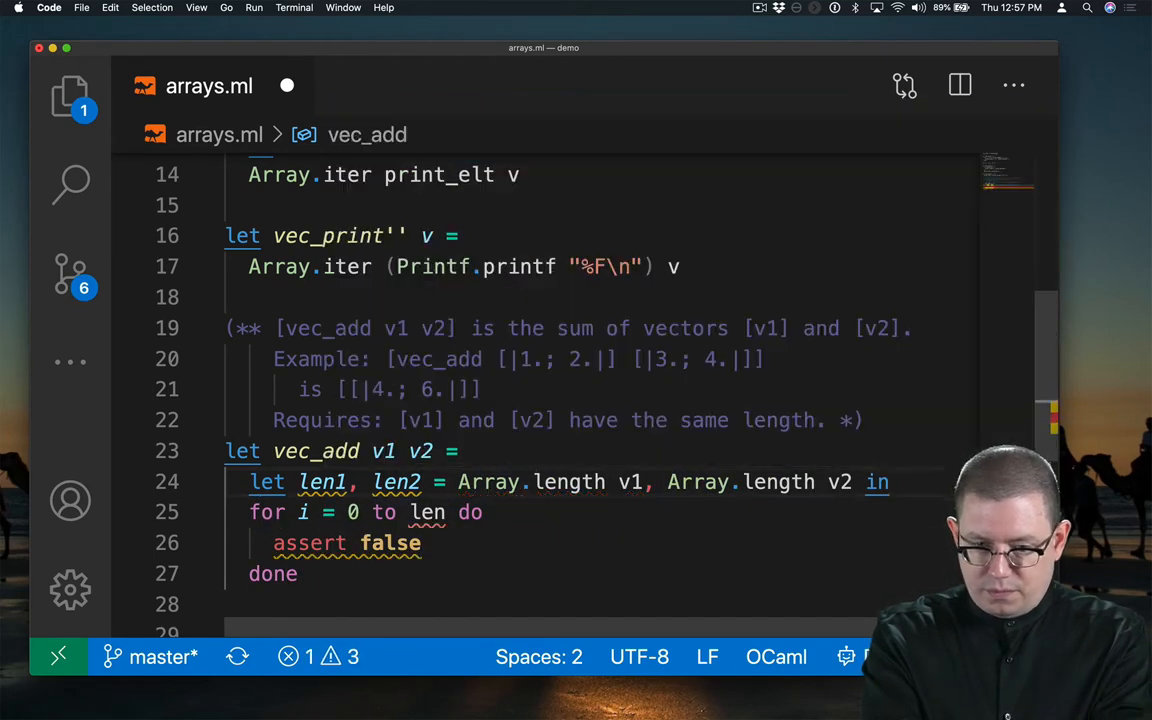
# - Raise invalid_arg when len1 <> len2 and bound the loop at len1 - 1
pyautogui.write('if len1 <> len2 then invalid_arg "different lengths" else')
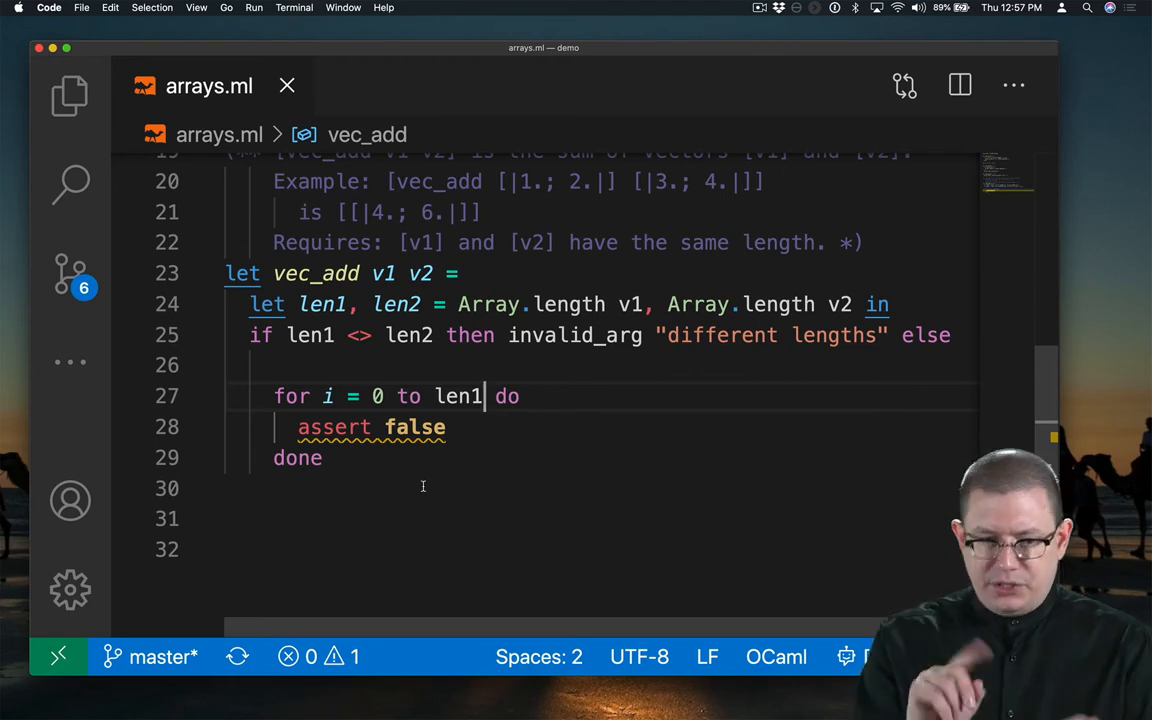
pyautogui.write('- 1')
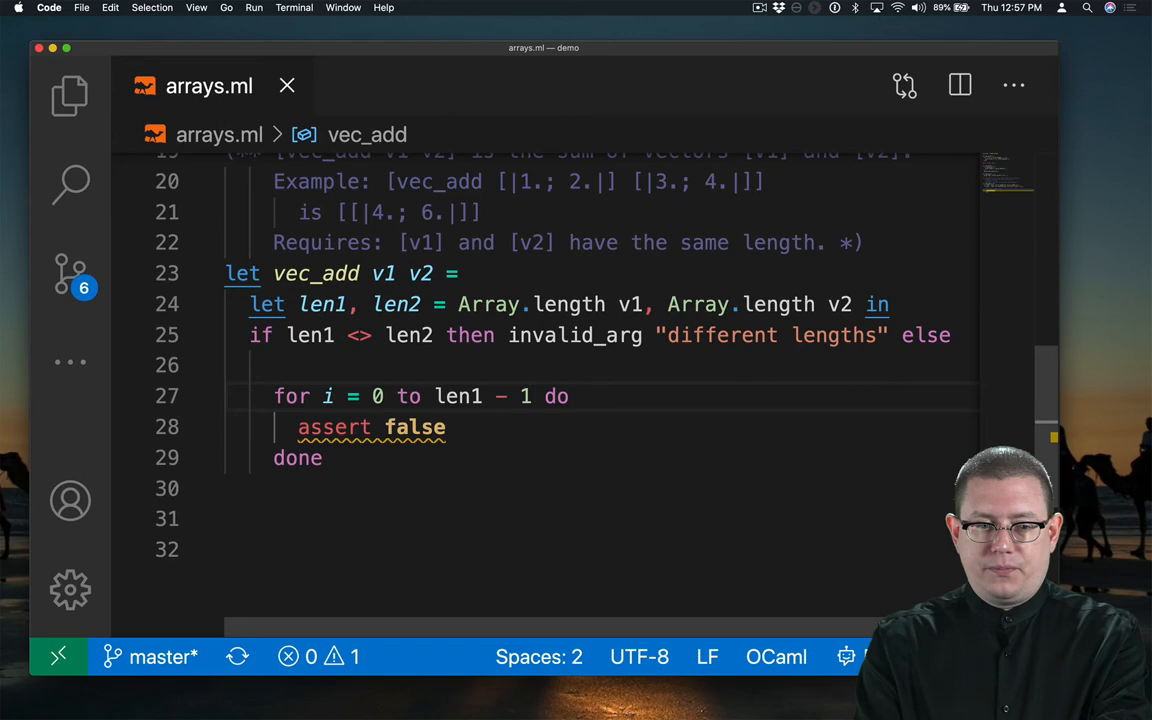
# - Allocate v3 with Array.make len1 0. and set v3.(i) <- v1.(i) +. v2.(i) in the loop, then save
pyautogui.write('let v3 = Array.make len1 0. in')
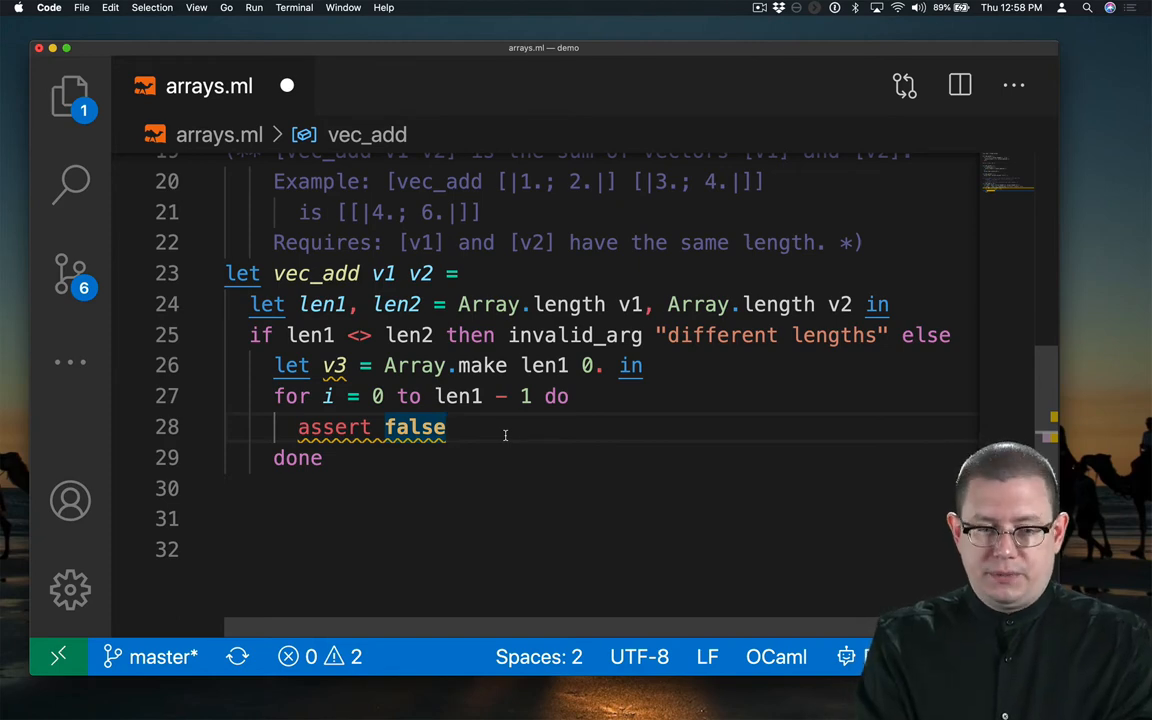
pyautogui.write('v3.(i) <- v1.(i)')
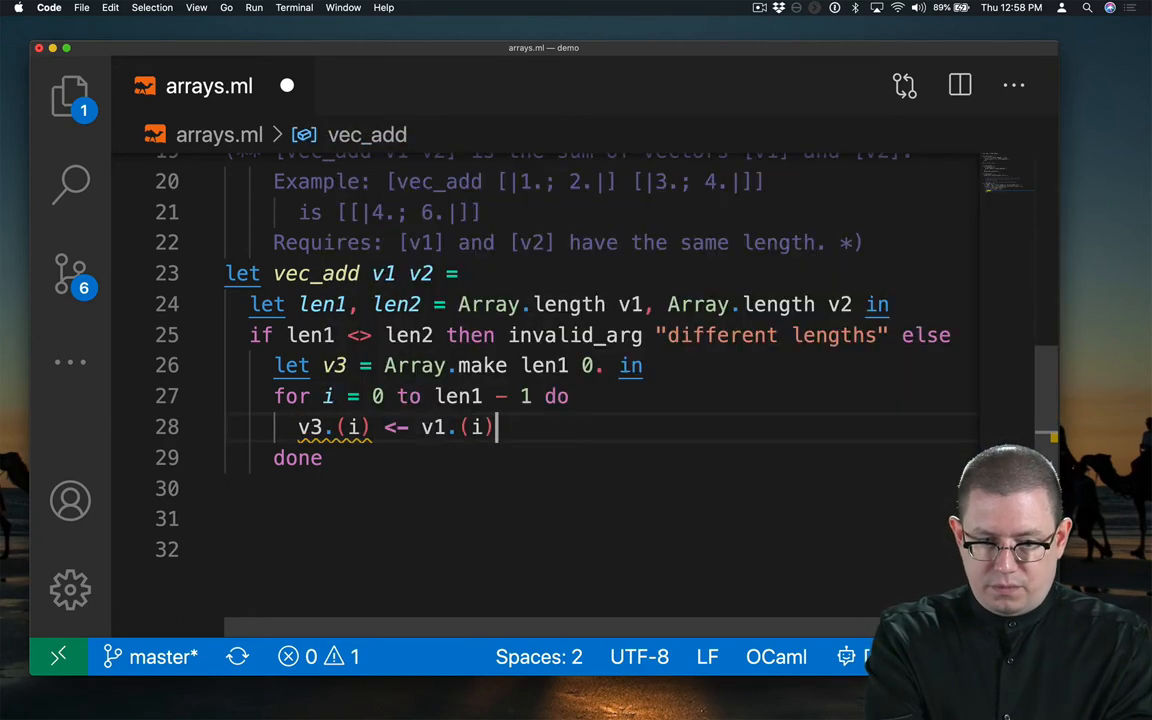
pyautogui.write('+. v2.(i)')
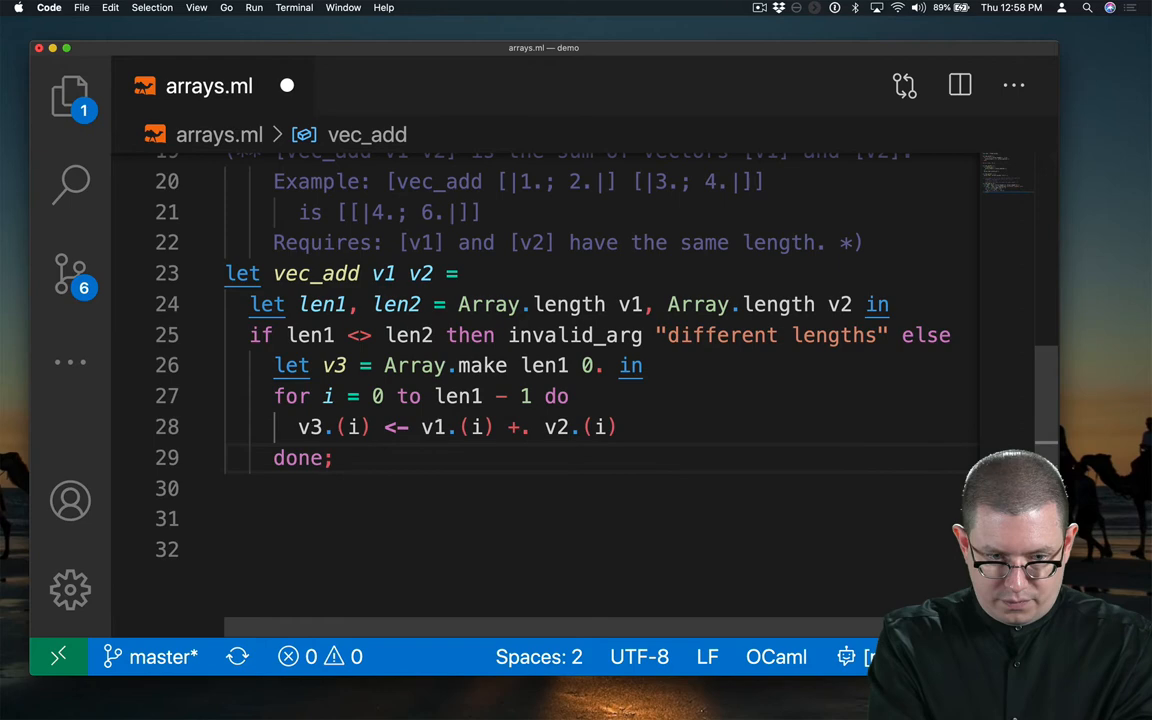
pyautogui.press('backspace')
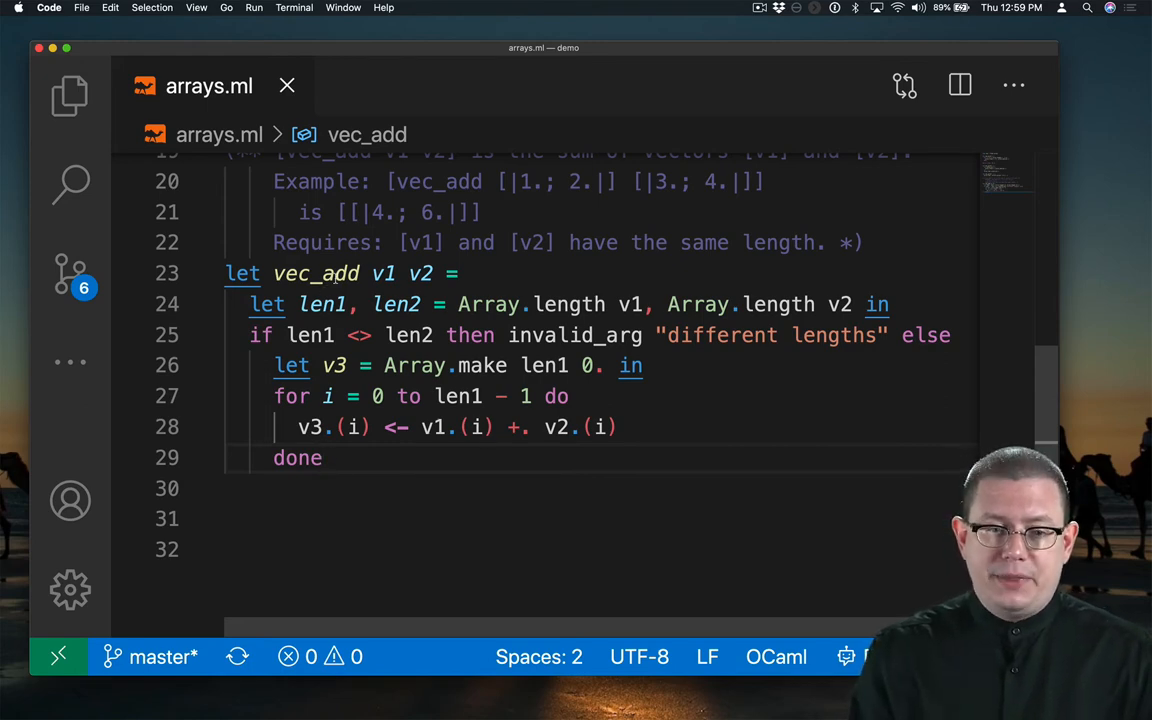
pyautogui.moveTo(316, 273)
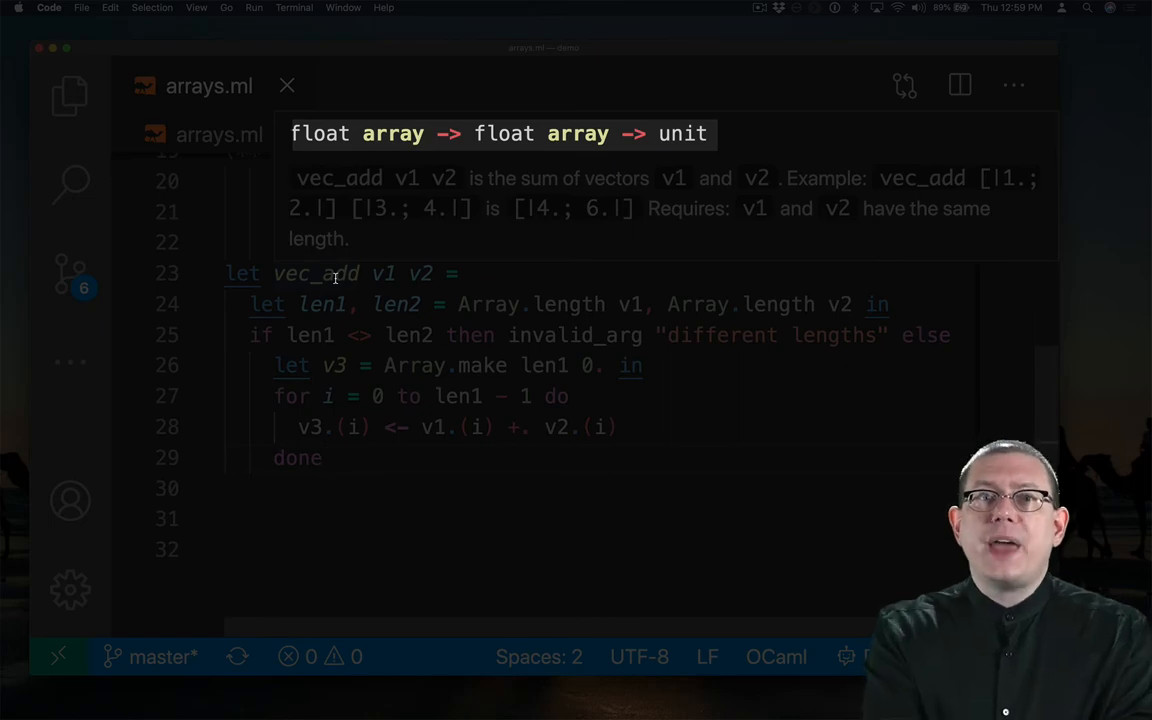
# - End the loop with a semicolon and return v3
pyautogui.write(';')
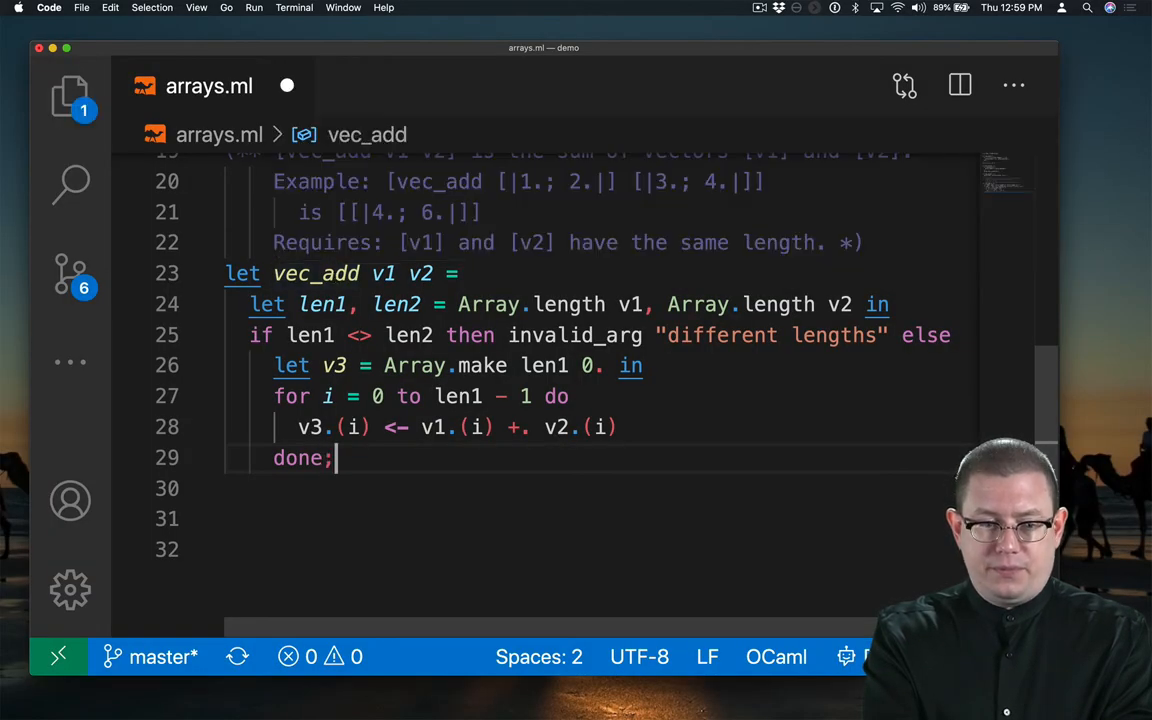
pyautogui.write('v3')
pyautogui.write('let')
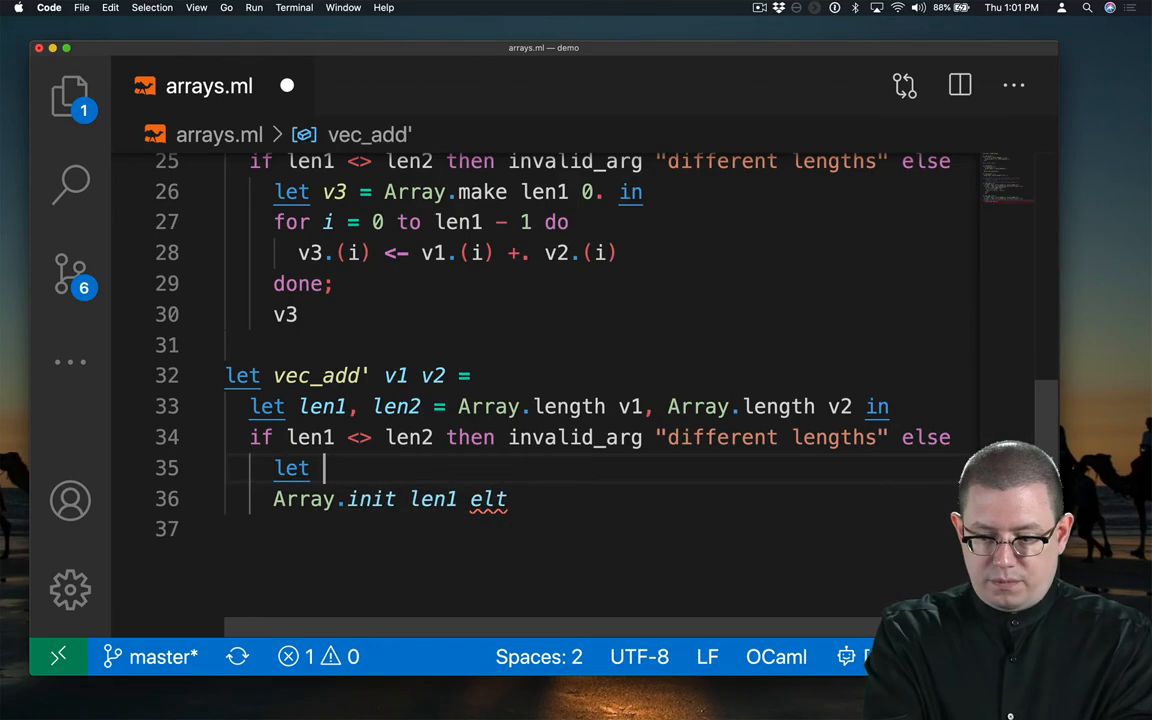
# - Complete let elt i = v1.(i) +. v2.(i) in inside vec_add'
pyautogui.write('elt i = v1.(i) +. v2.(i)')
pyautogui.write('Array.map2')
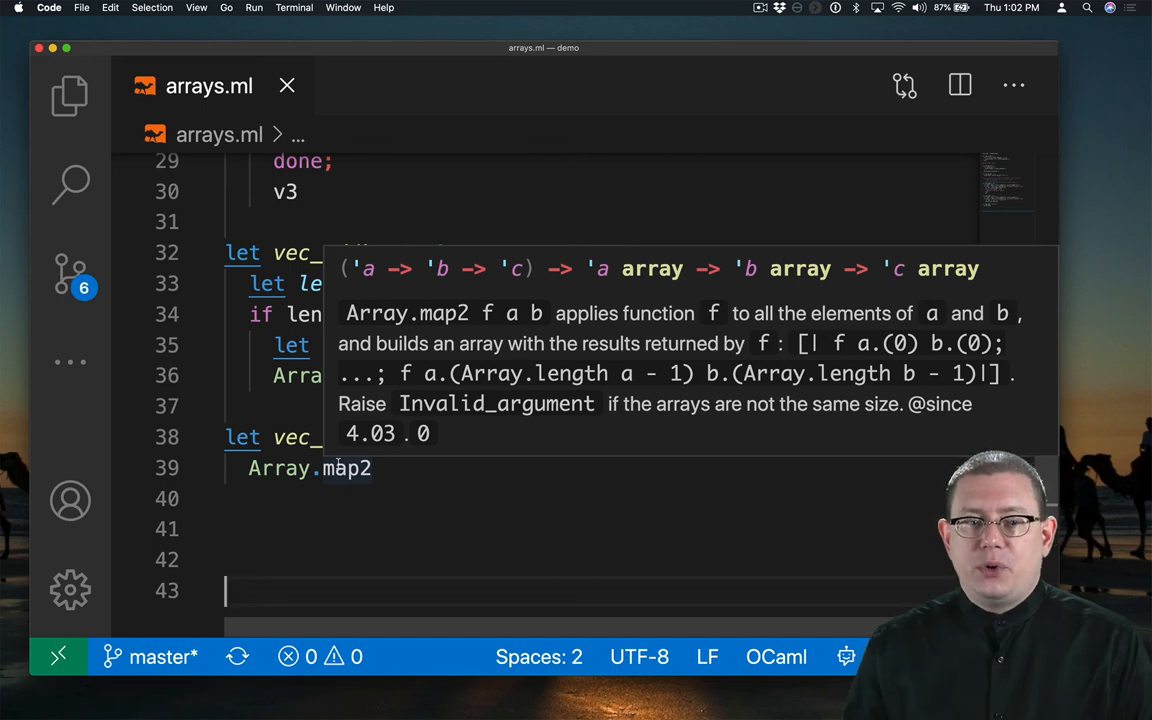
# - Finish vec_add'' as Array.map2 ( +. ) v1 v2 and review the file
pyautogui.write('( +. ) b')
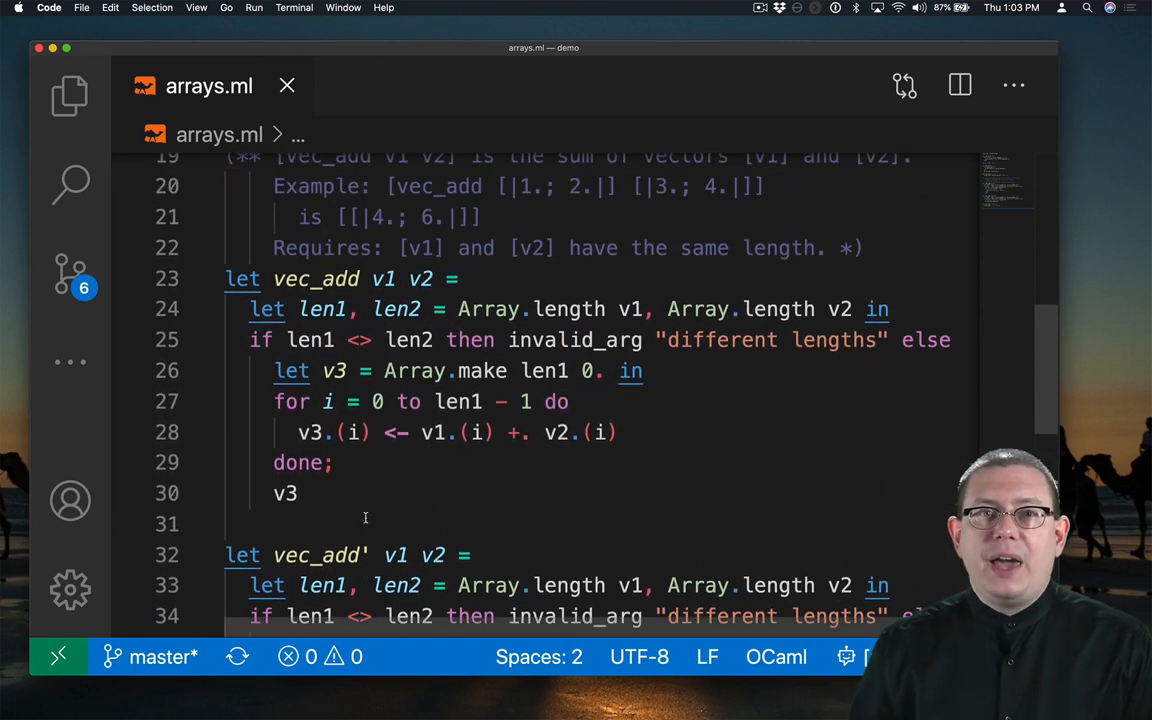
pyautogui.scroll(-3)
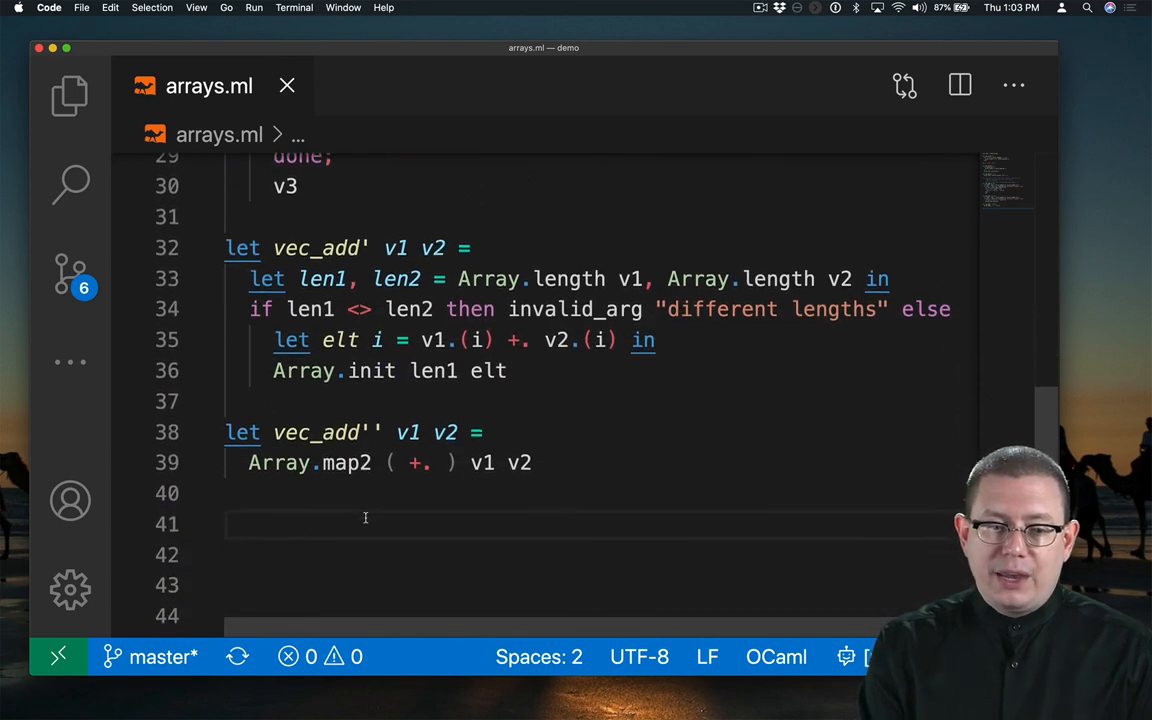